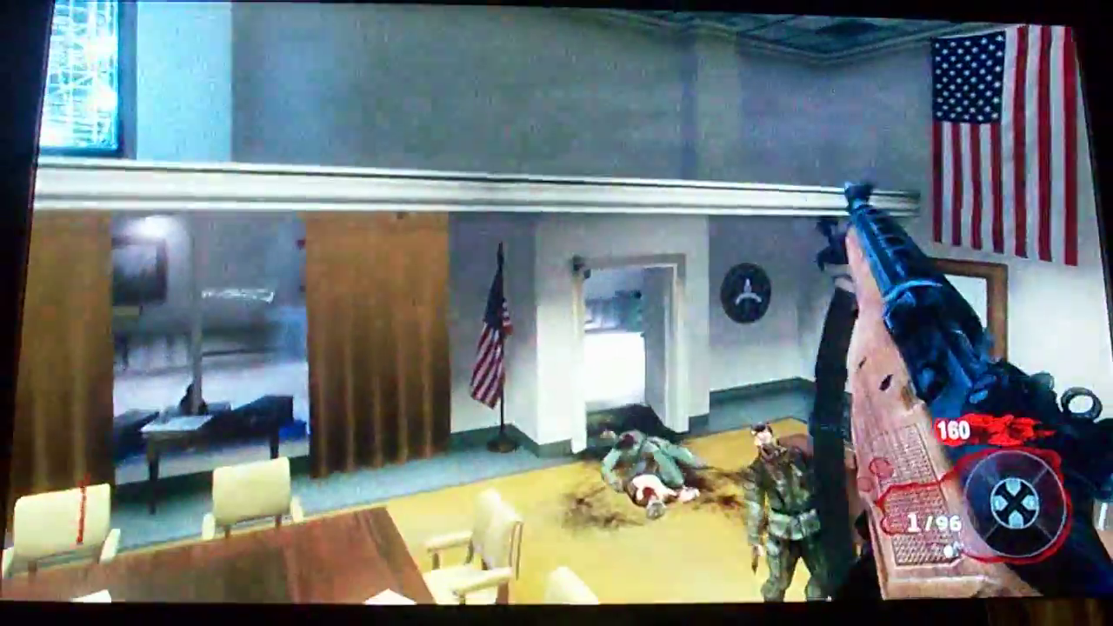
{"action": "mouse_move", "coordinate": [556, 314]}
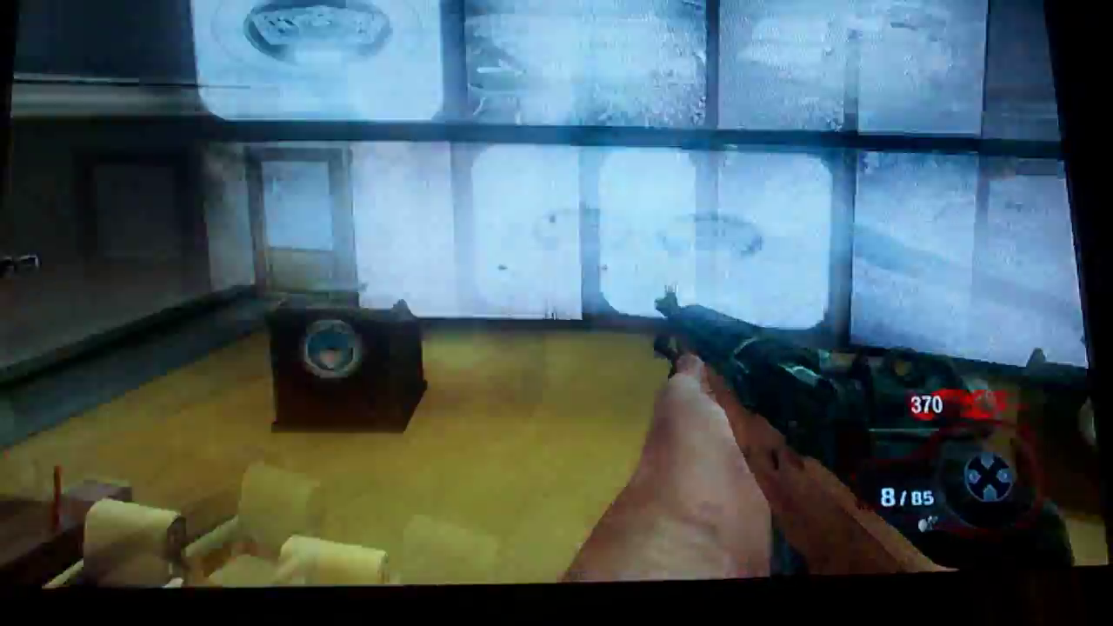
{"action": "mouse_move", "coordinate": [557, 313]}
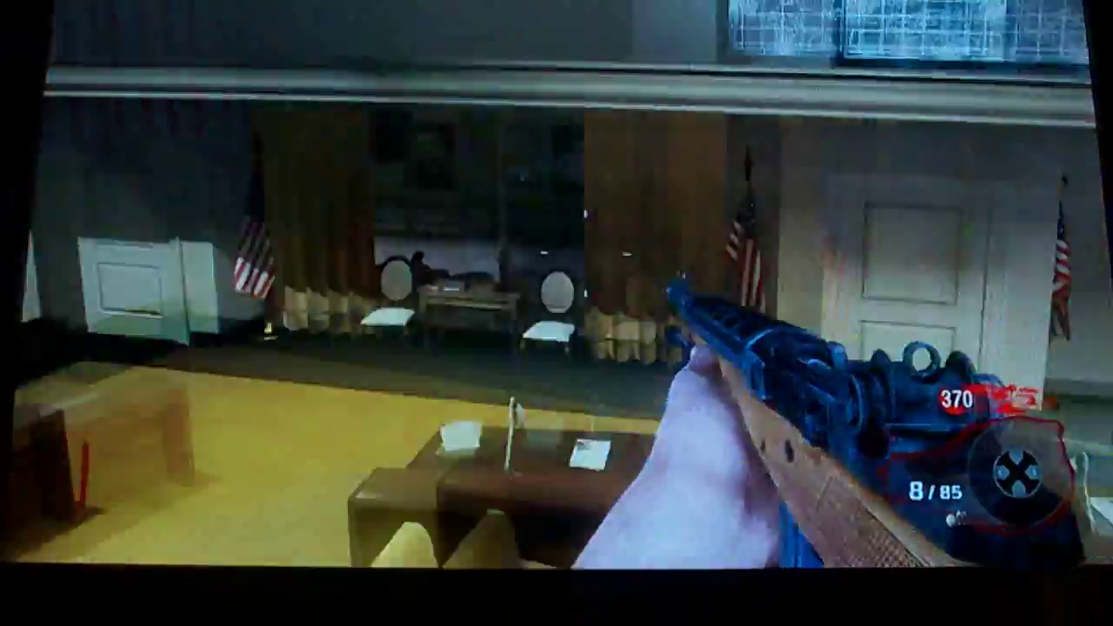